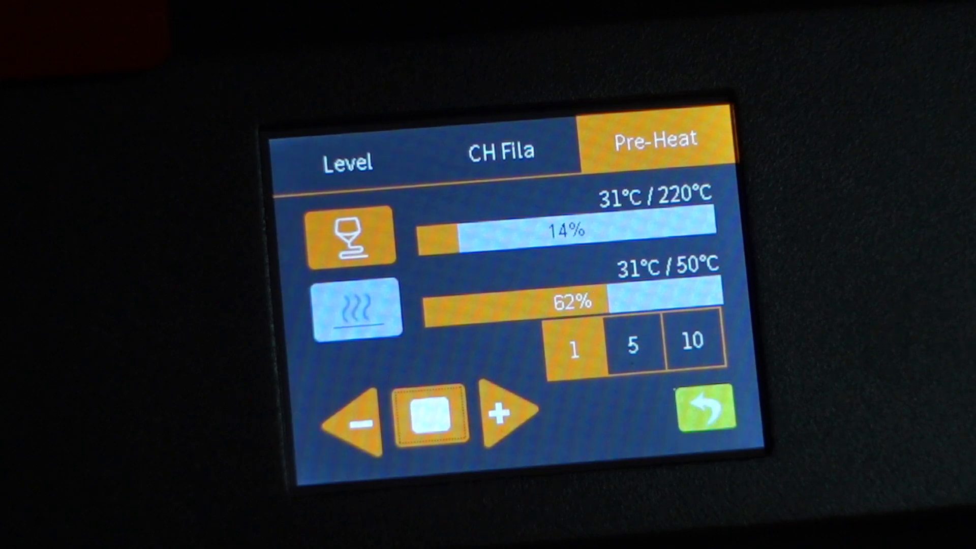
Show the bed levelling page with its Auto and Manual levelling controls.
click(349, 161)
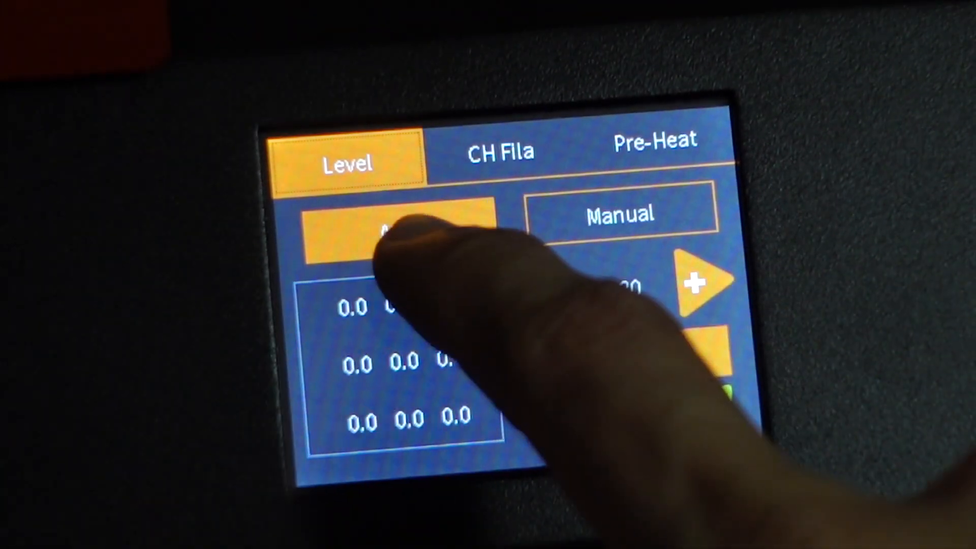
click(402, 231)
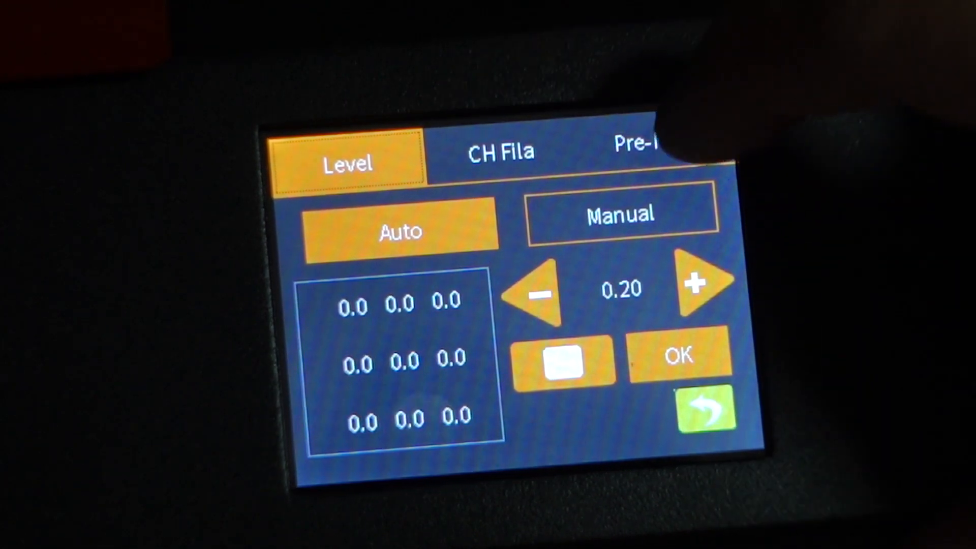
click(634, 148)
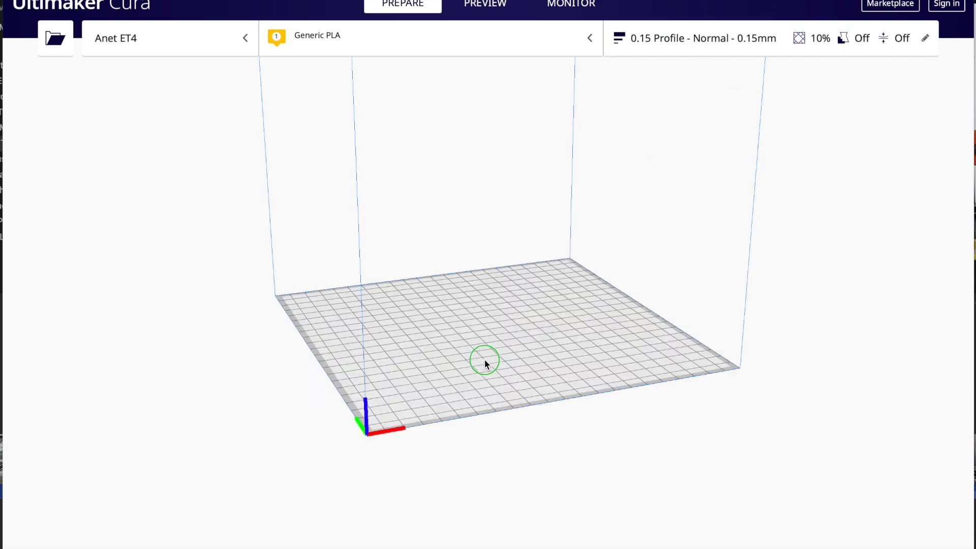
Confirm Anet ET4 as the printer and show the full print settings for the 0.15 profile.
click(167, 38)
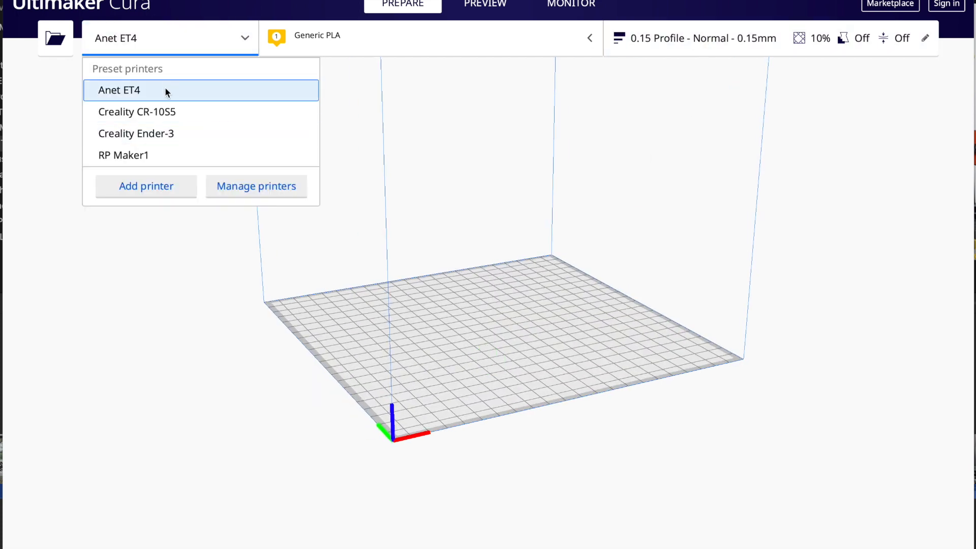
click(429, 37)
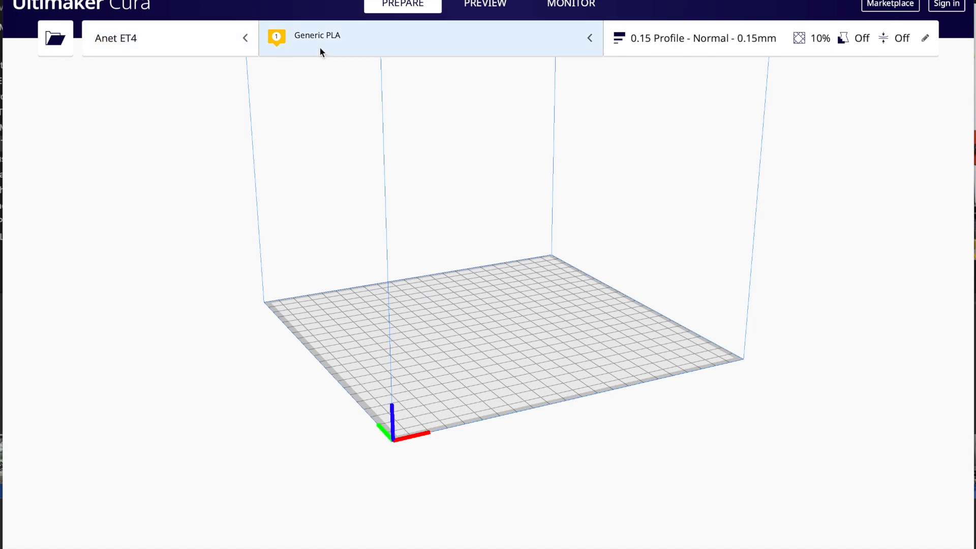
click(692, 37)
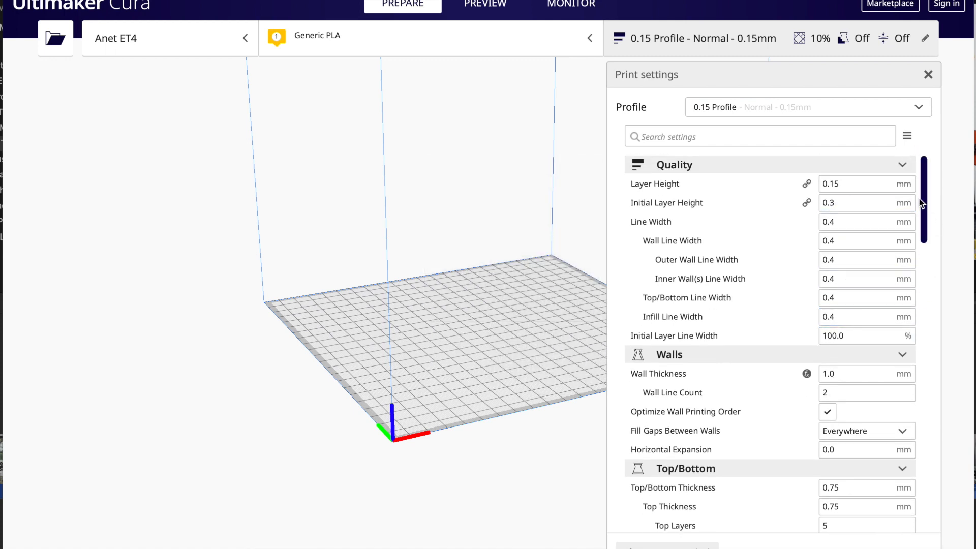
scroll(down, 3)
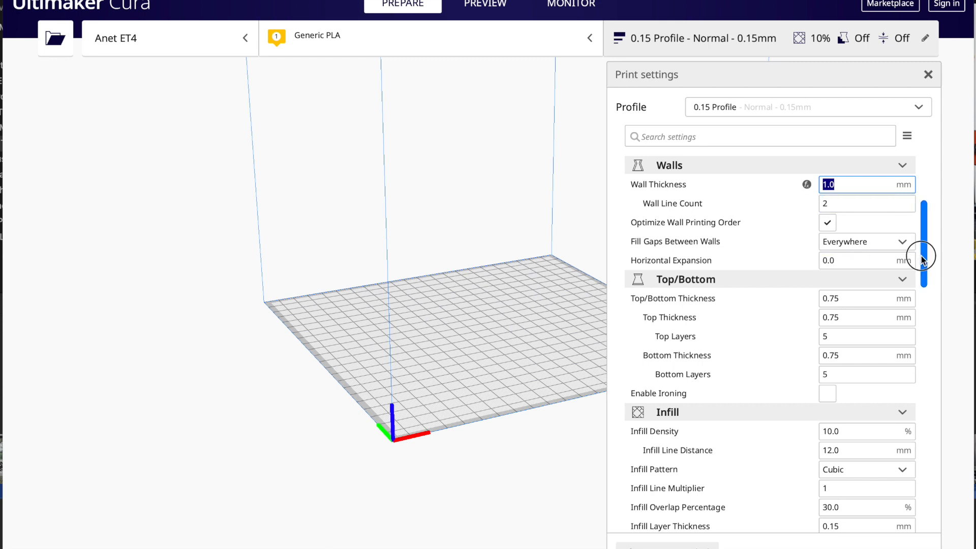
scroll(down, 3)
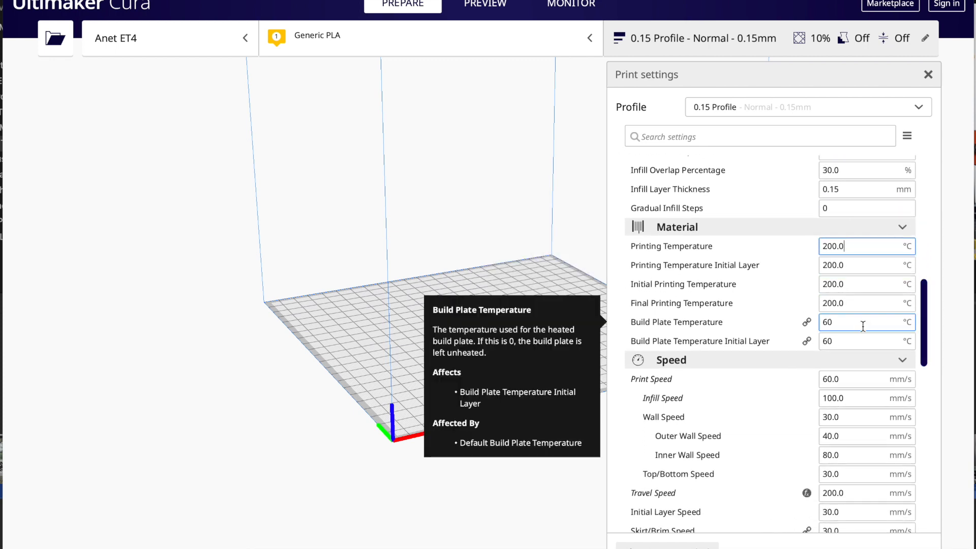
scroll(down, 3)
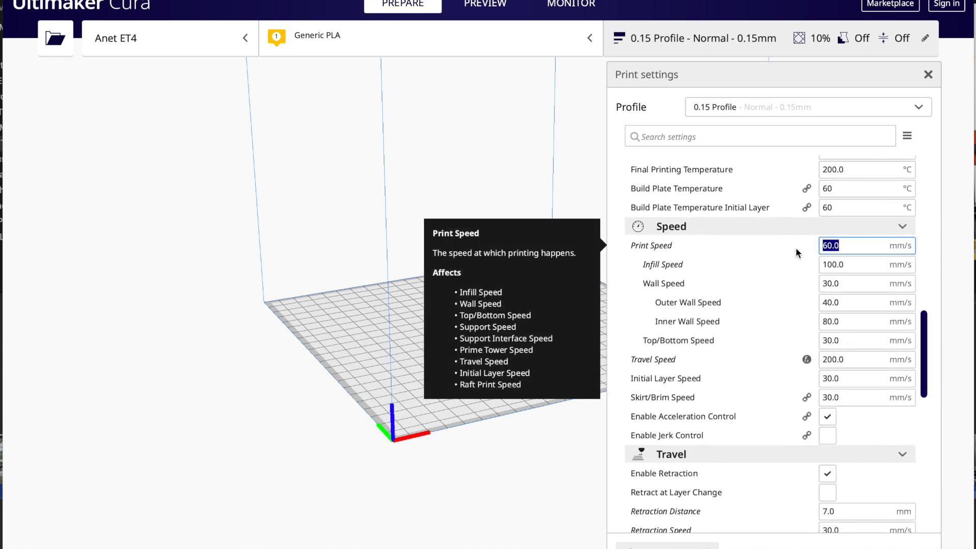
click(865, 265)
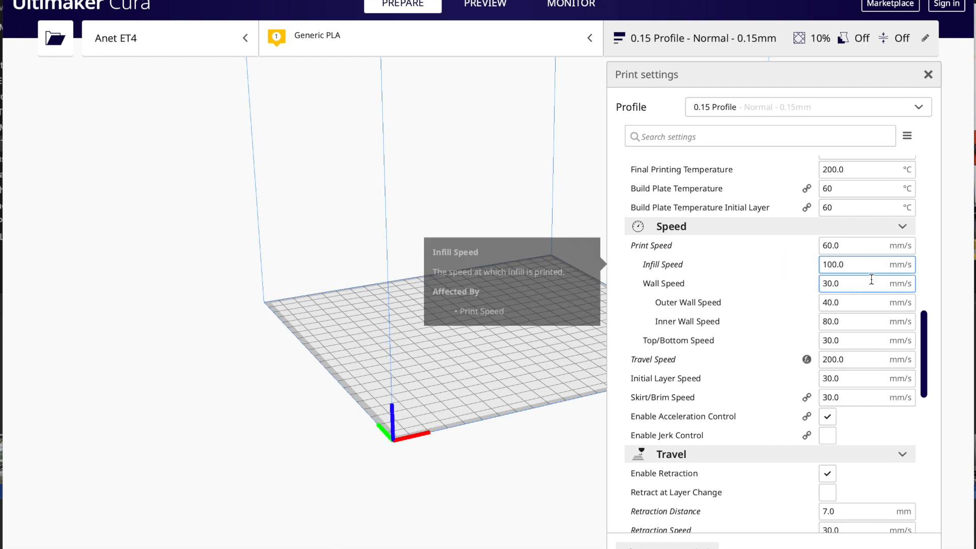
mouse_move(871, 357)
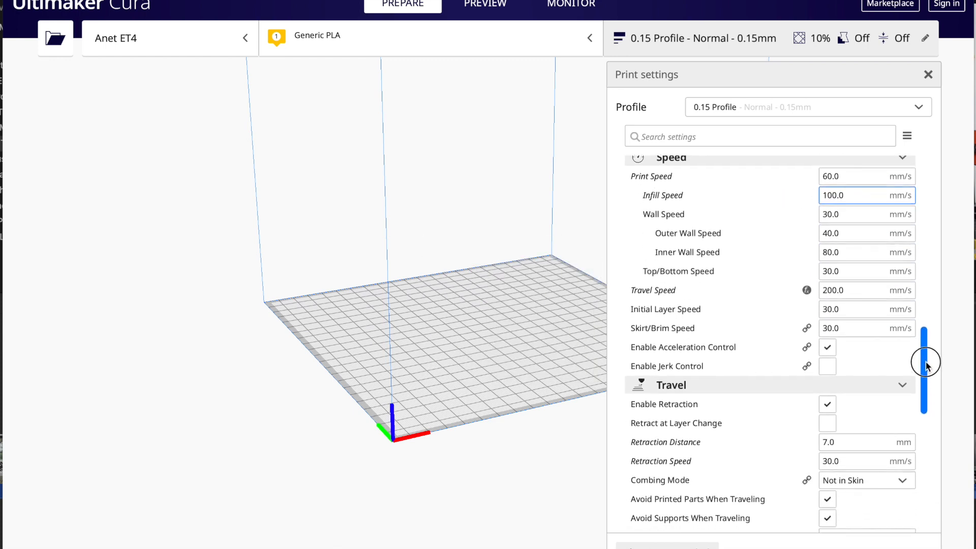
scroll(down, 3)
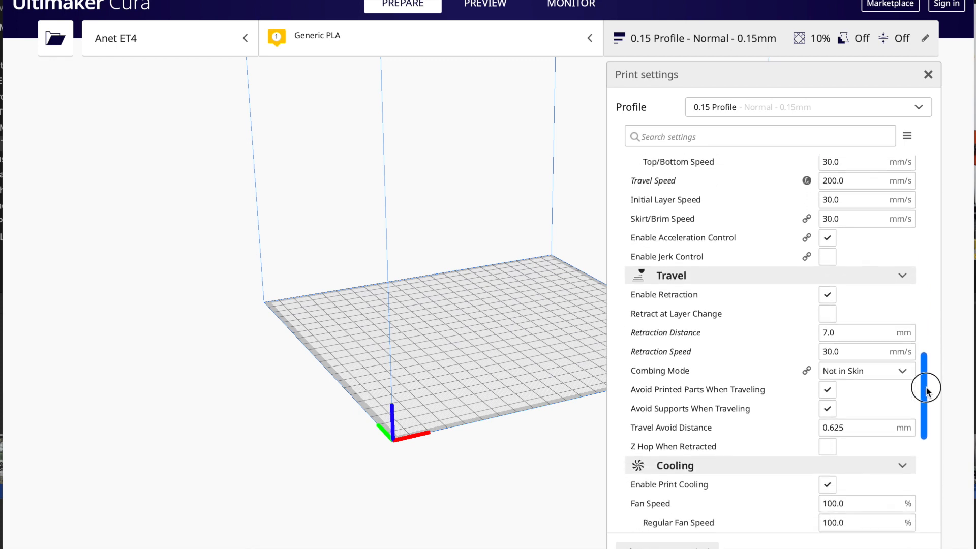
click(865, 332)
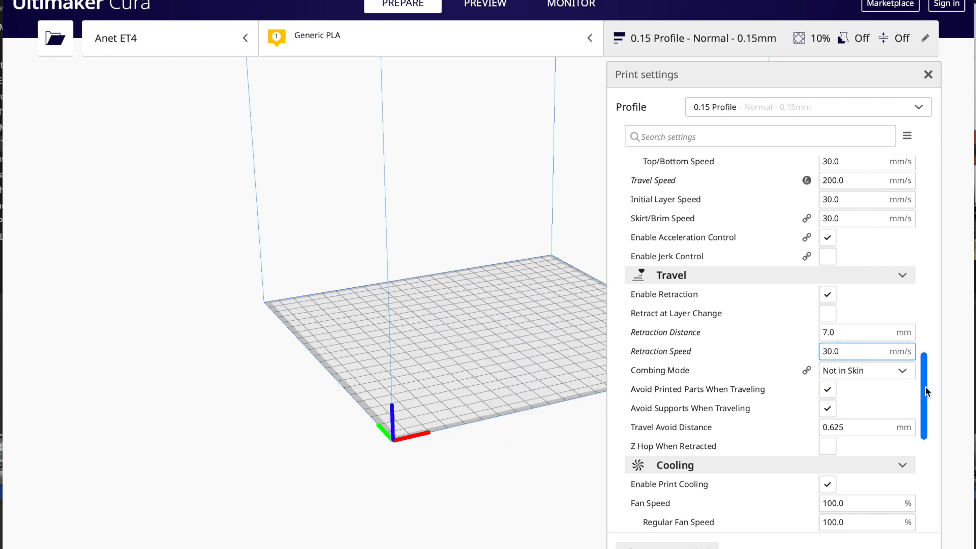
scroll(down, 3)
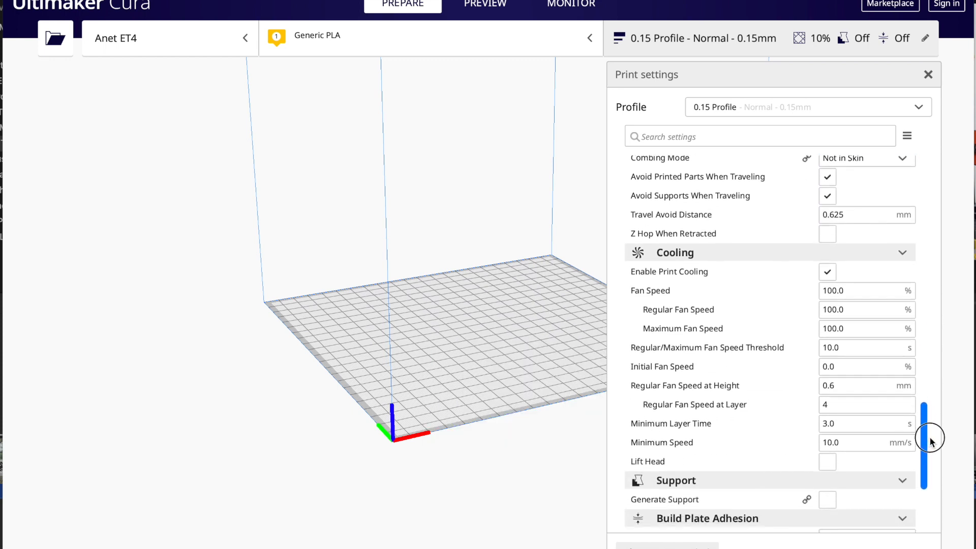
scroll(down, 3)
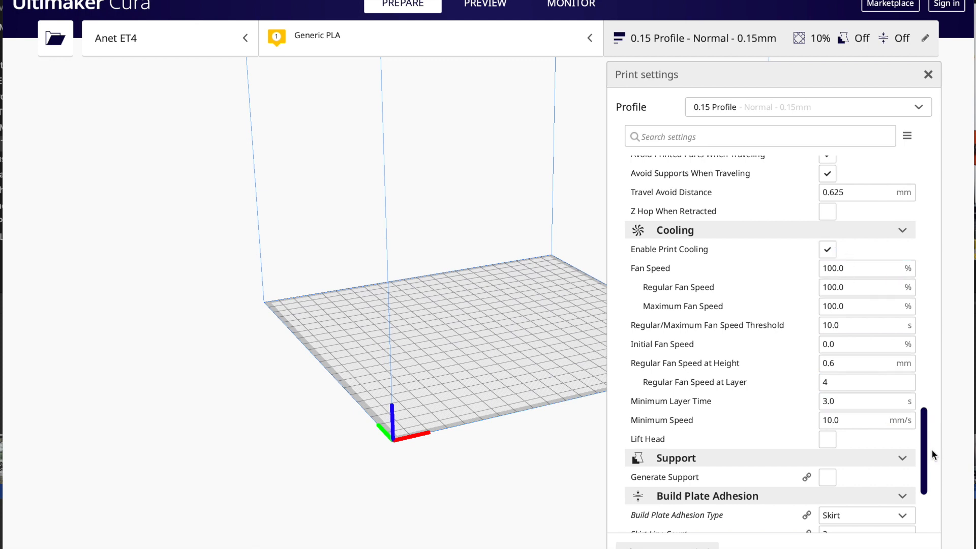
scroll(down, 3)
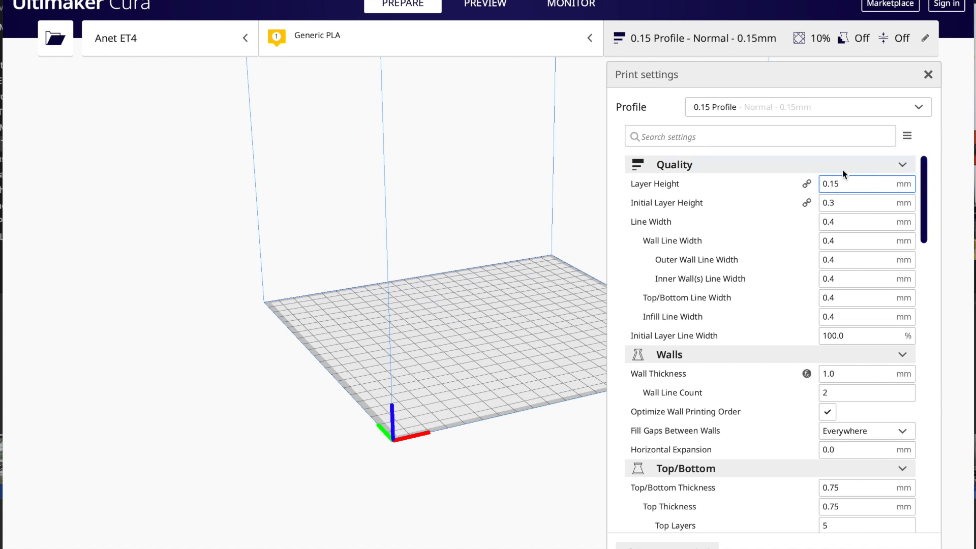
Select the custom 0.2Profile, giving 0.2 mm layers, 0.8 mm walls and 12% infill.
click(803, 107)
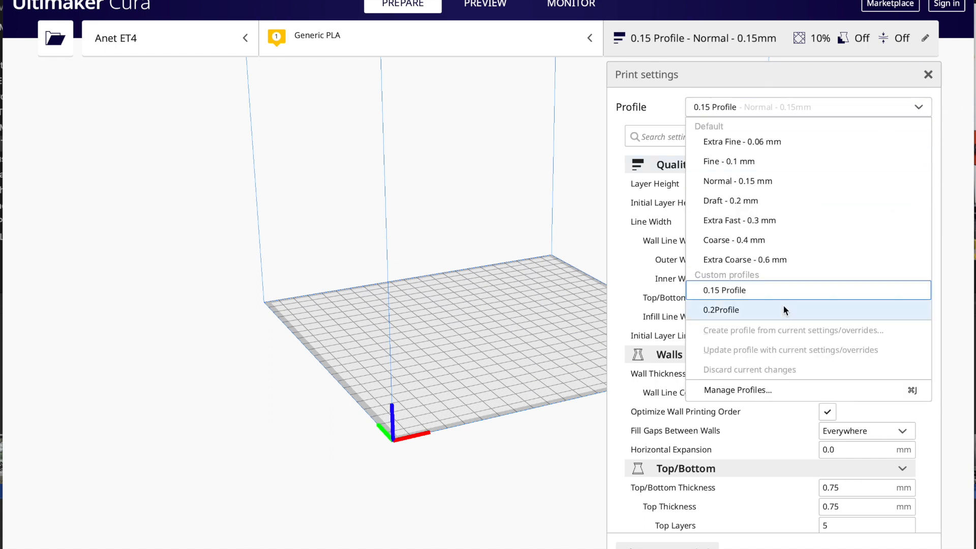
click(722, 310)
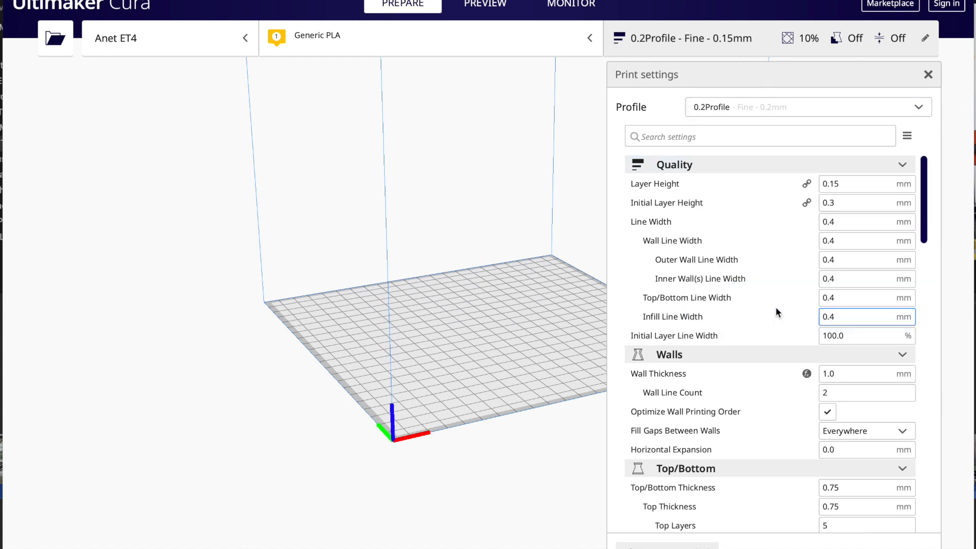
scroll(down, 3)
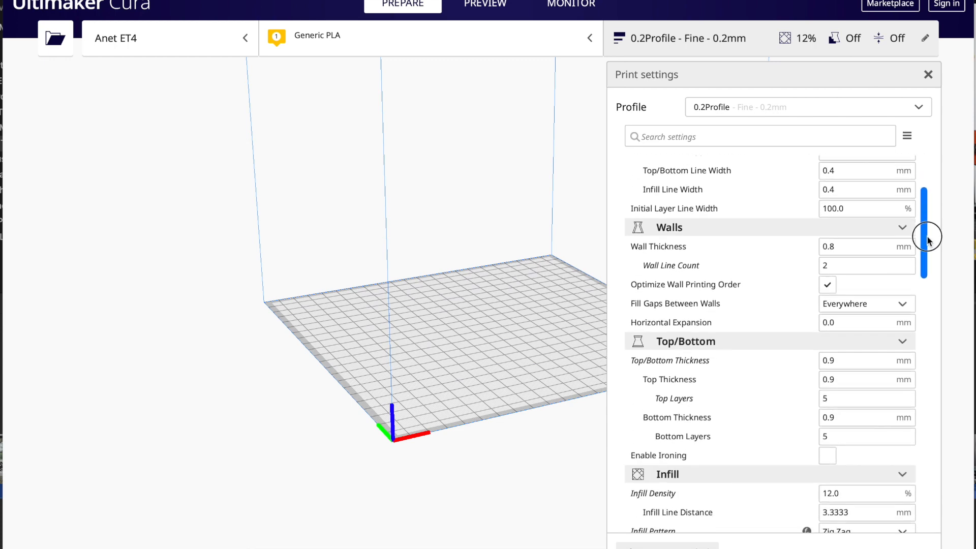